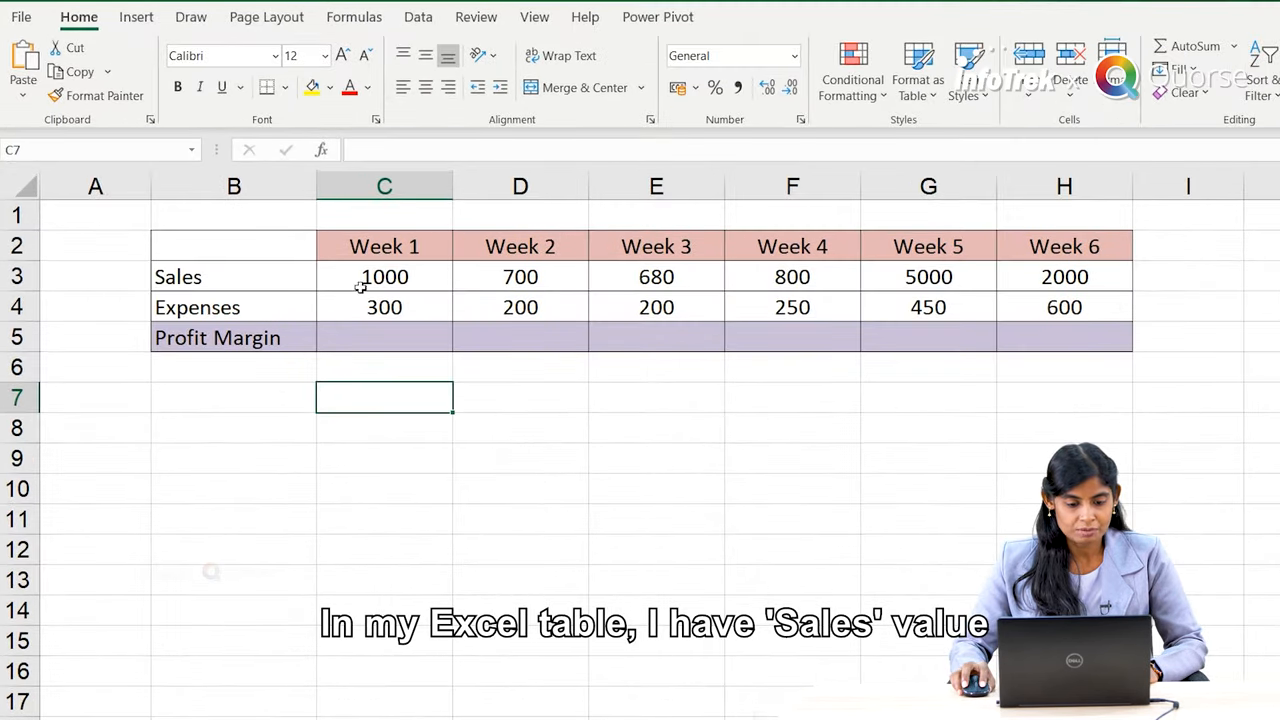
pyautogui.moveTo(642, 418)
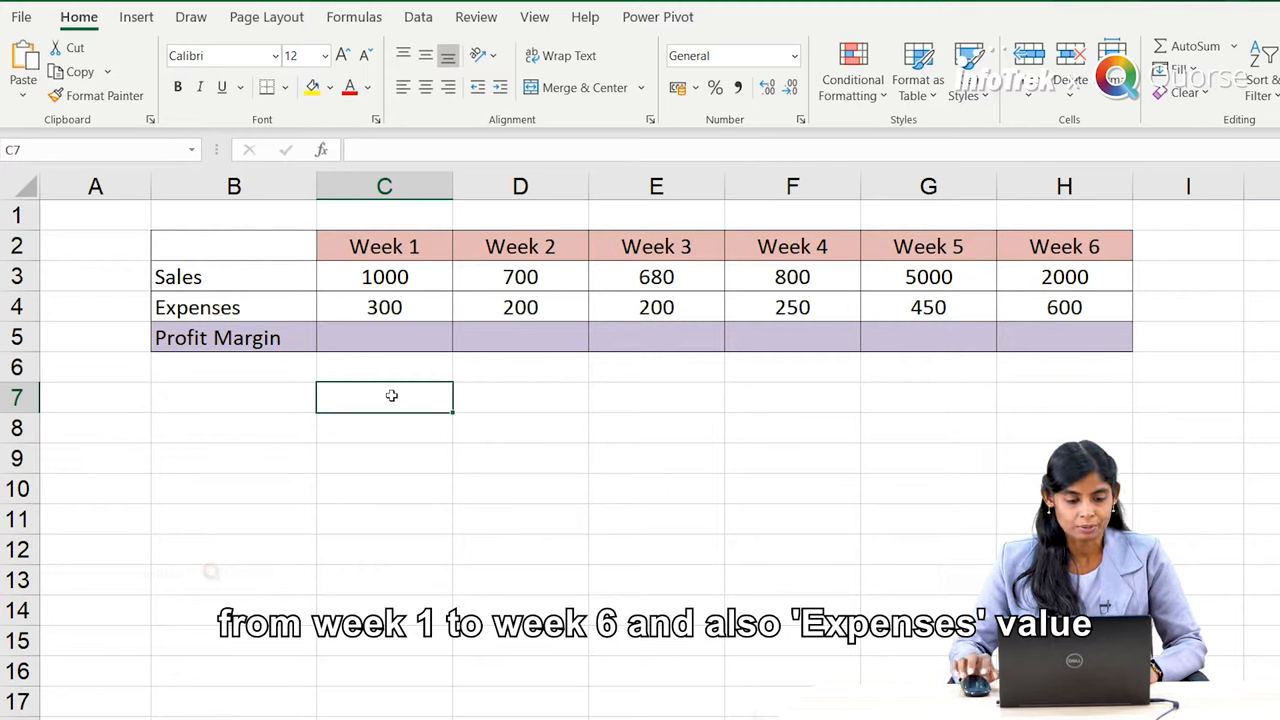
# - Select cell C5, the Week 1 Profit Margin cell, for the new formula
pyautogui.click(384, 336)
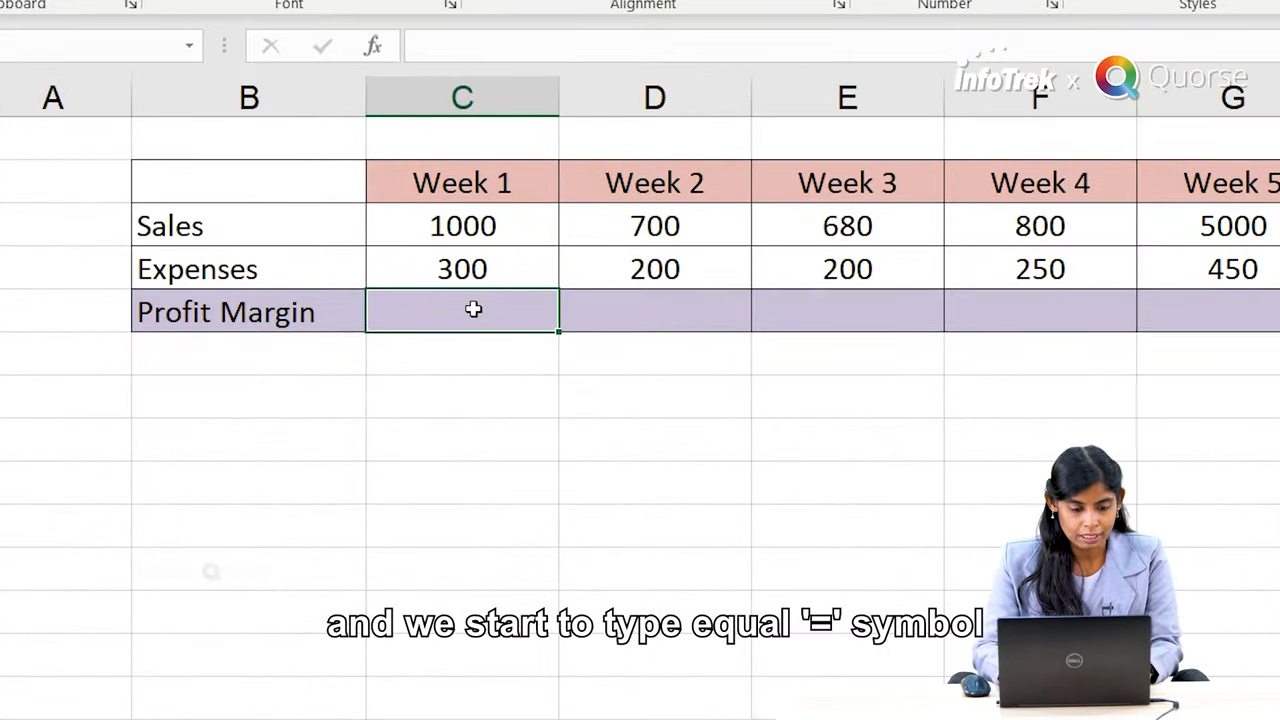
# - Enter =C3-C4/C3 in C5 and start wrapping Sales minus Expenses in a bracket
pyautogui.write('=')
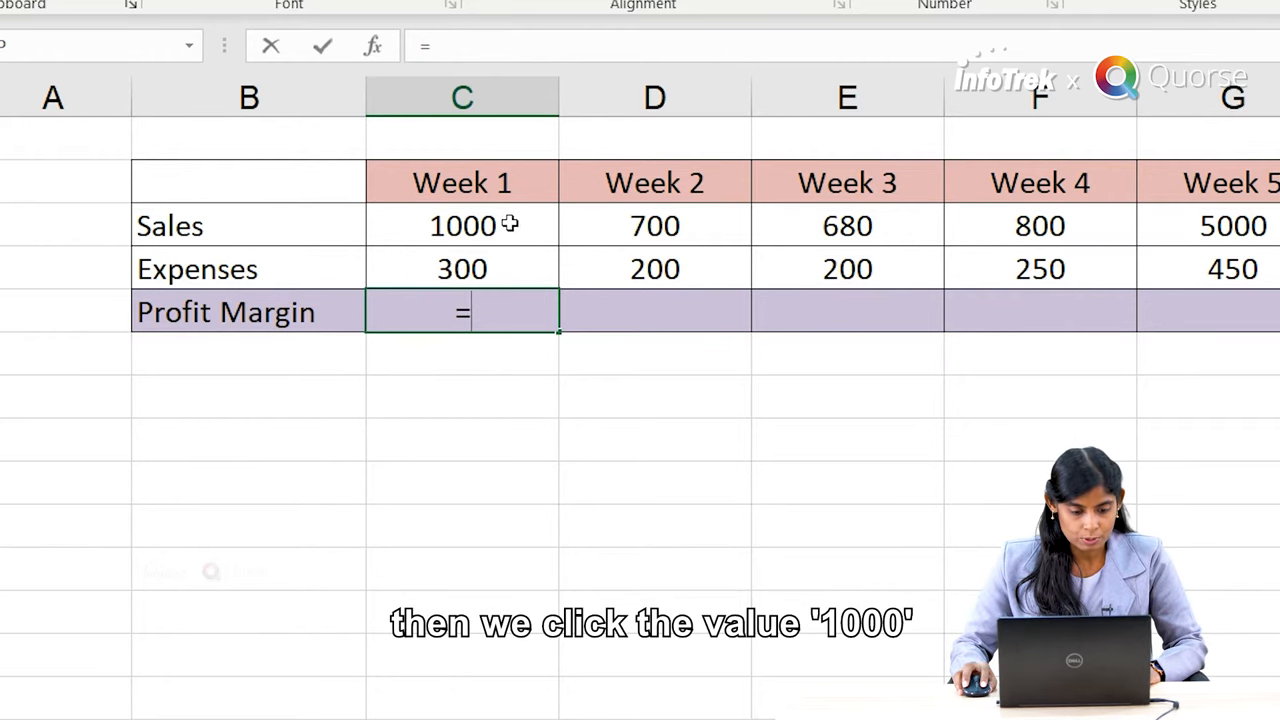
pyautogui.click(462, 224)
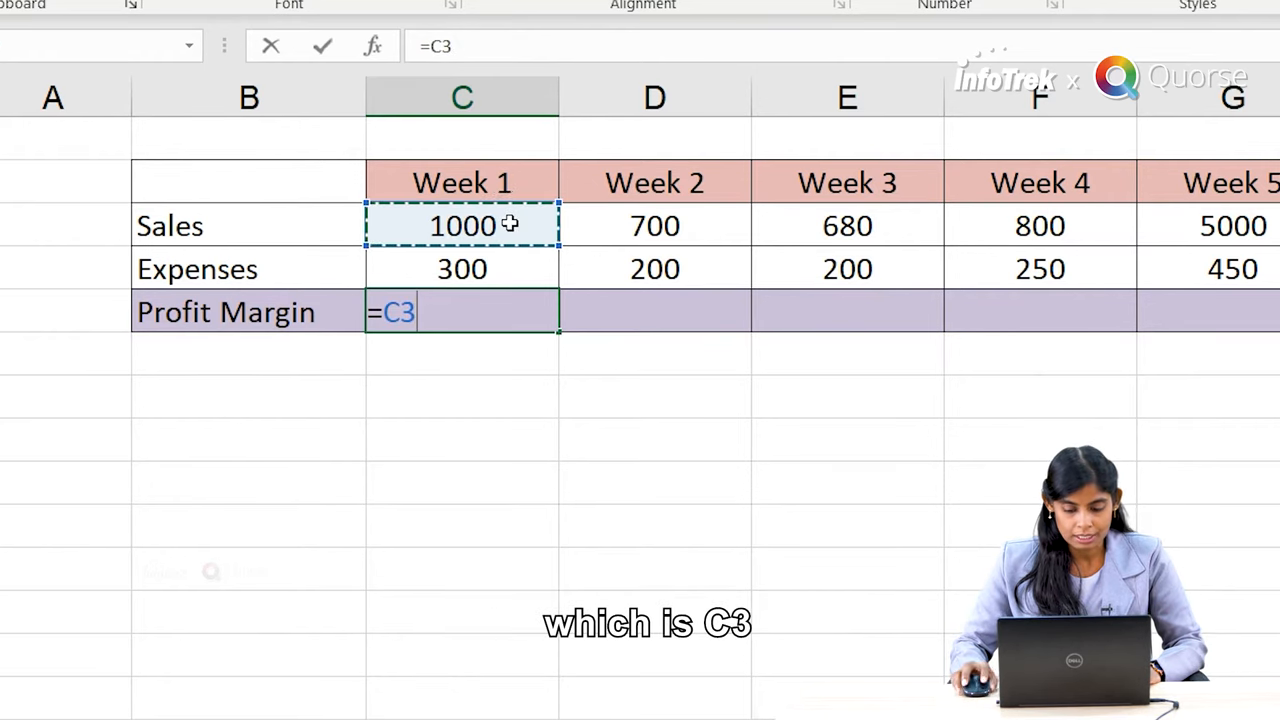
pyautogui.write('-')
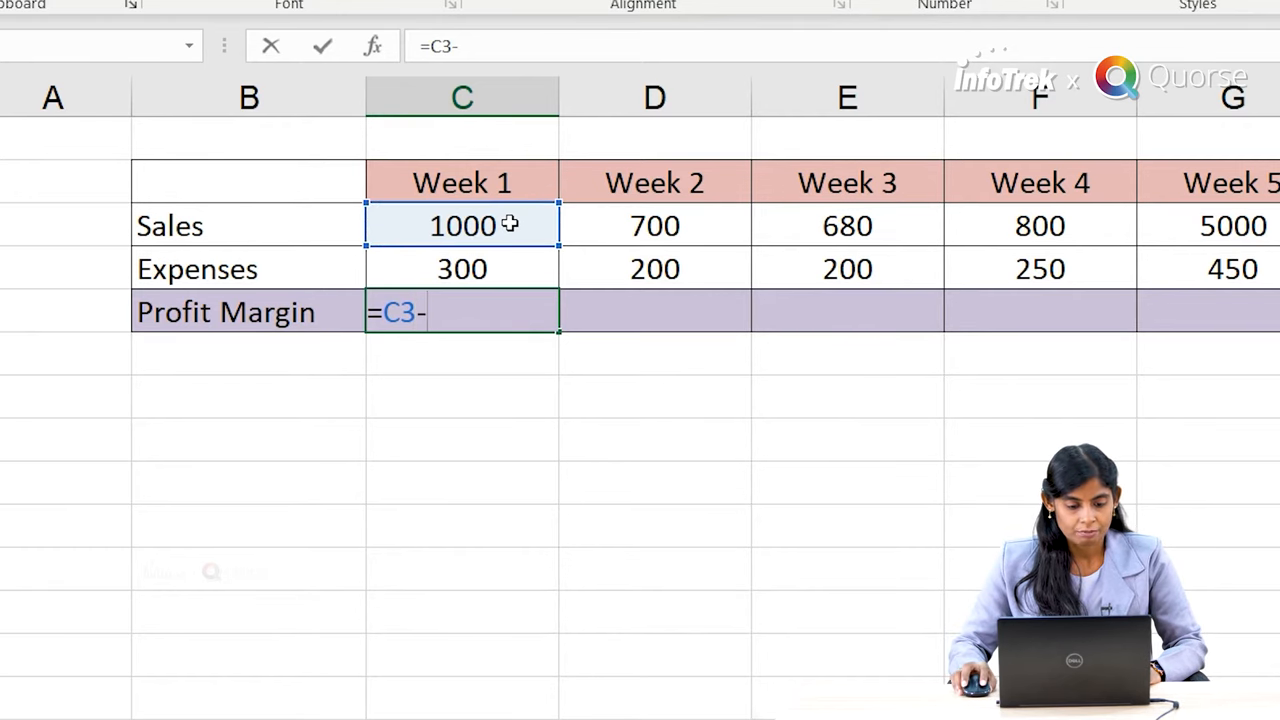
pyautogui.click(462, 268)
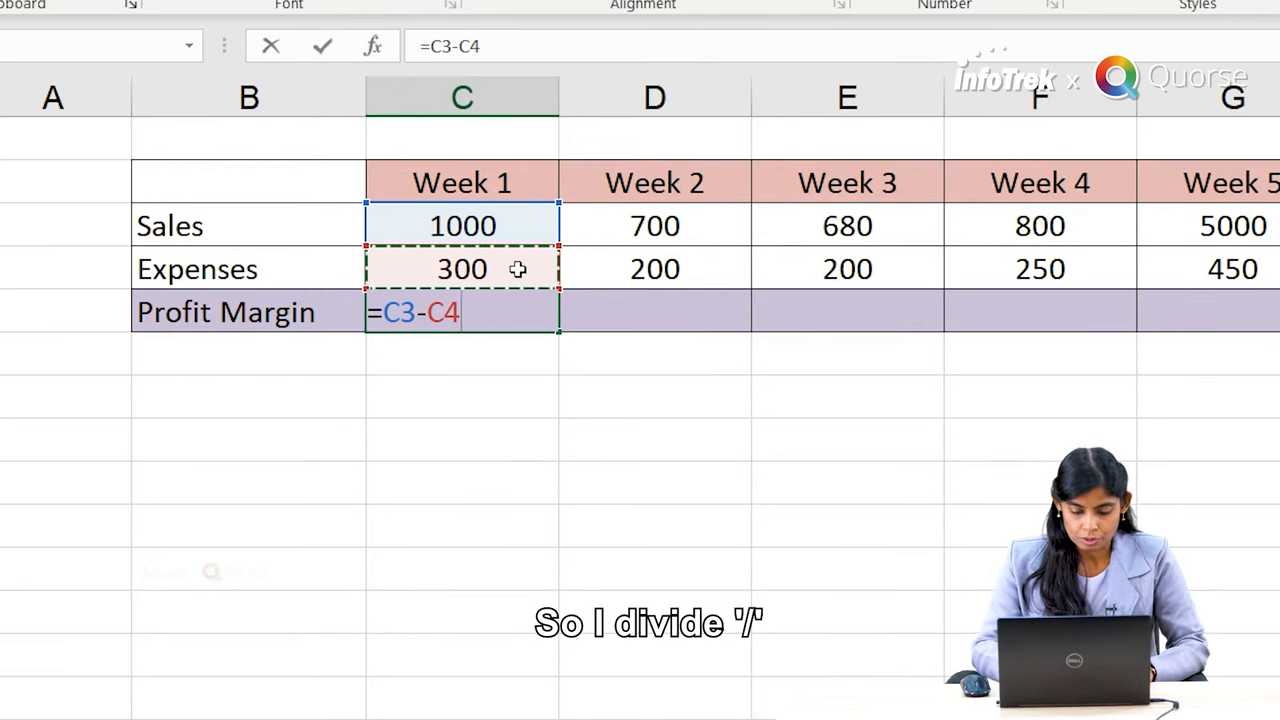
pyautogui.write('/')
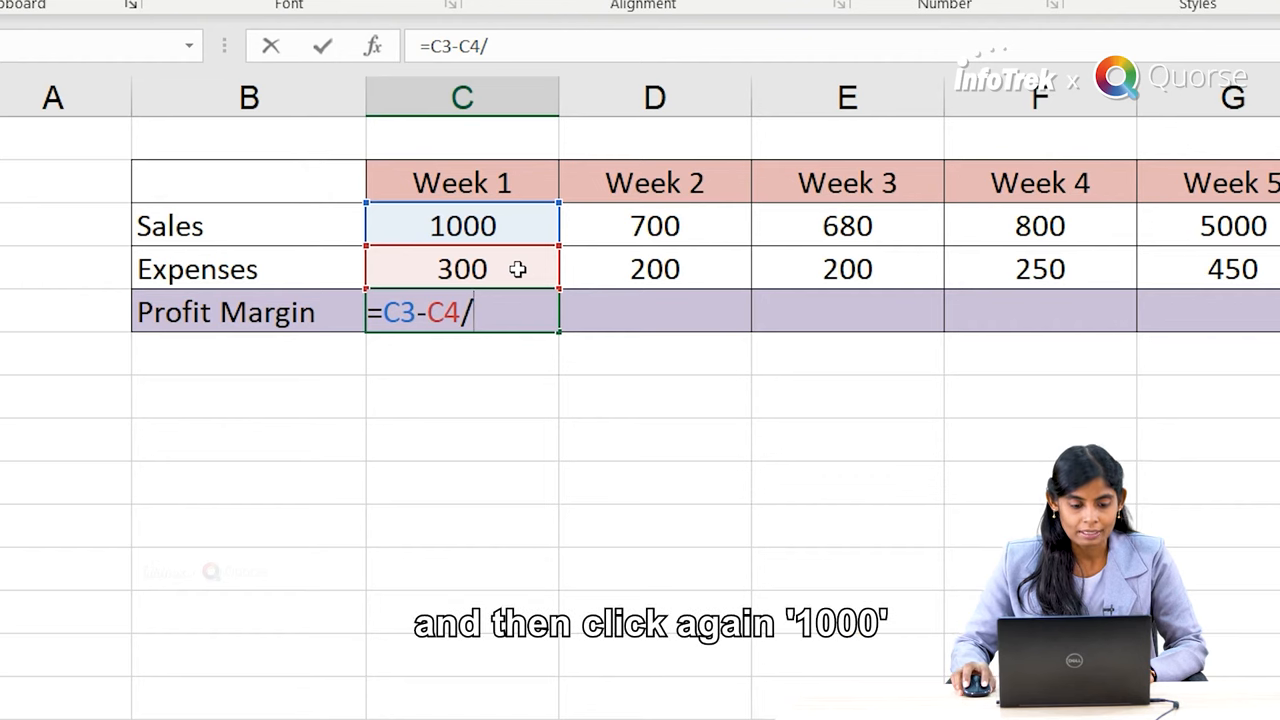
pyautogui.click(462, 224)
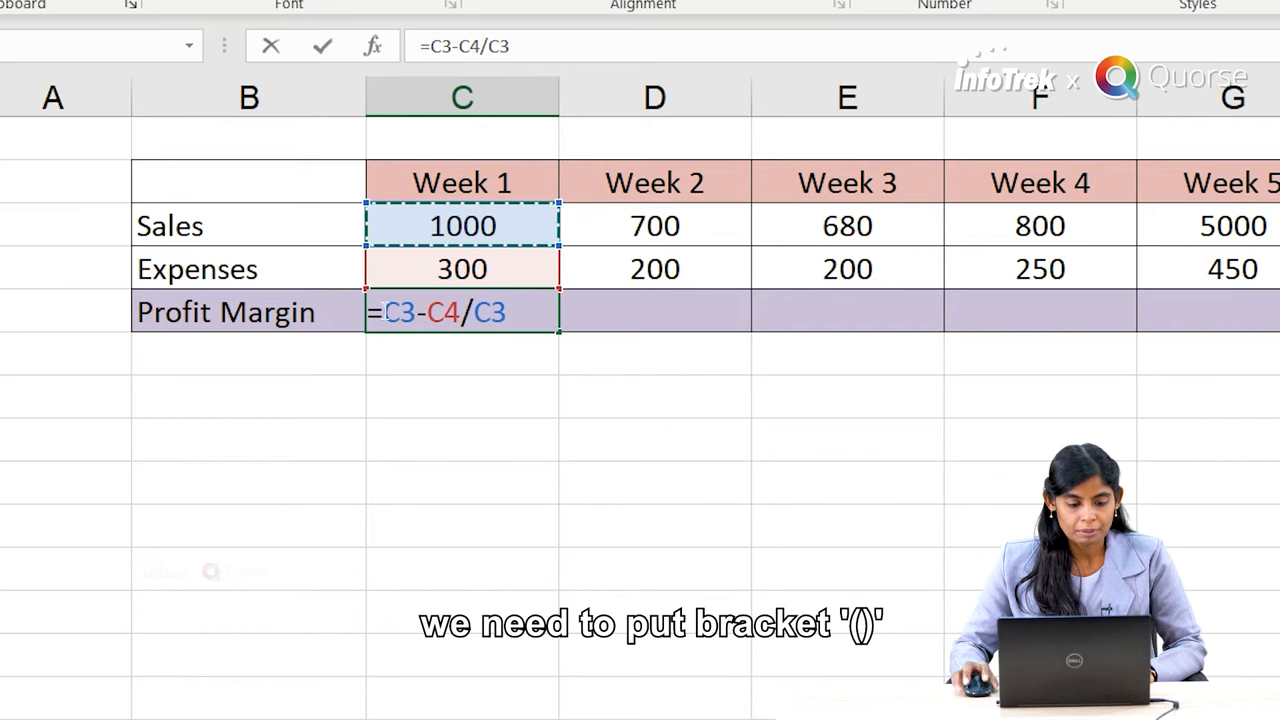
pyautogui.write('(')
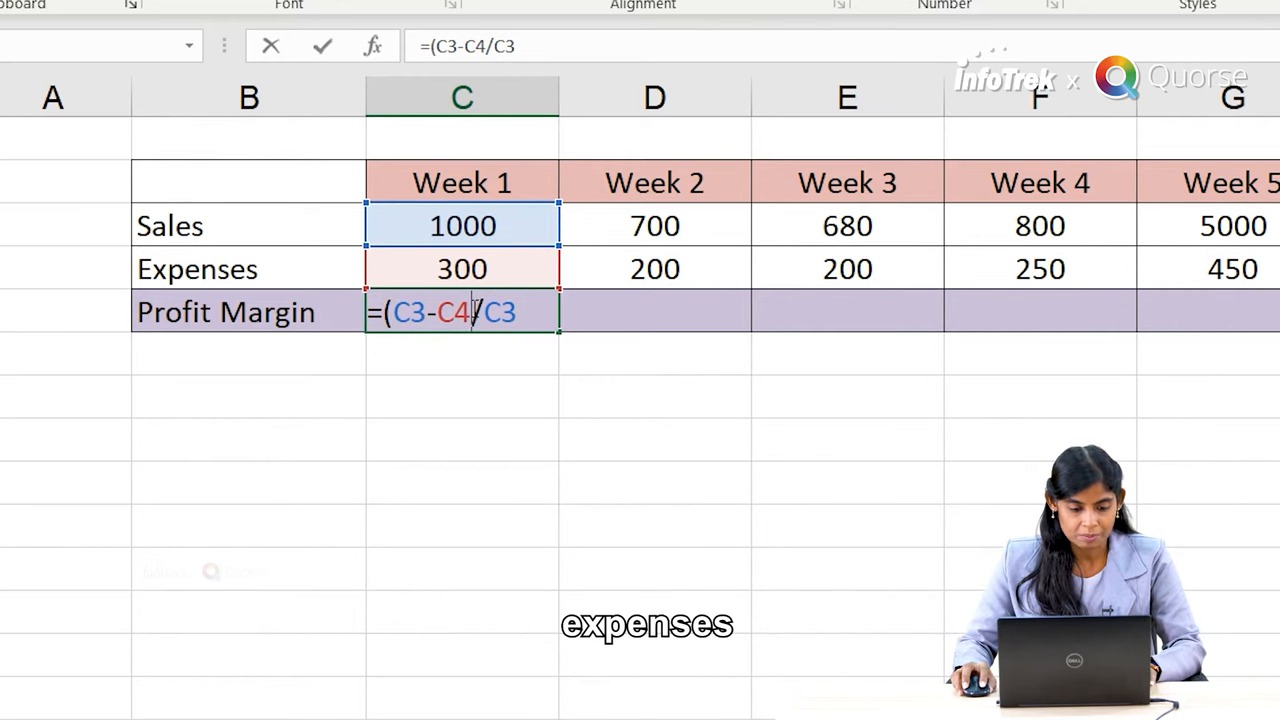
# - Complete the formula as =(C3-C4)/C3 and commit it, giving 0.7
pyautogui.write(')')
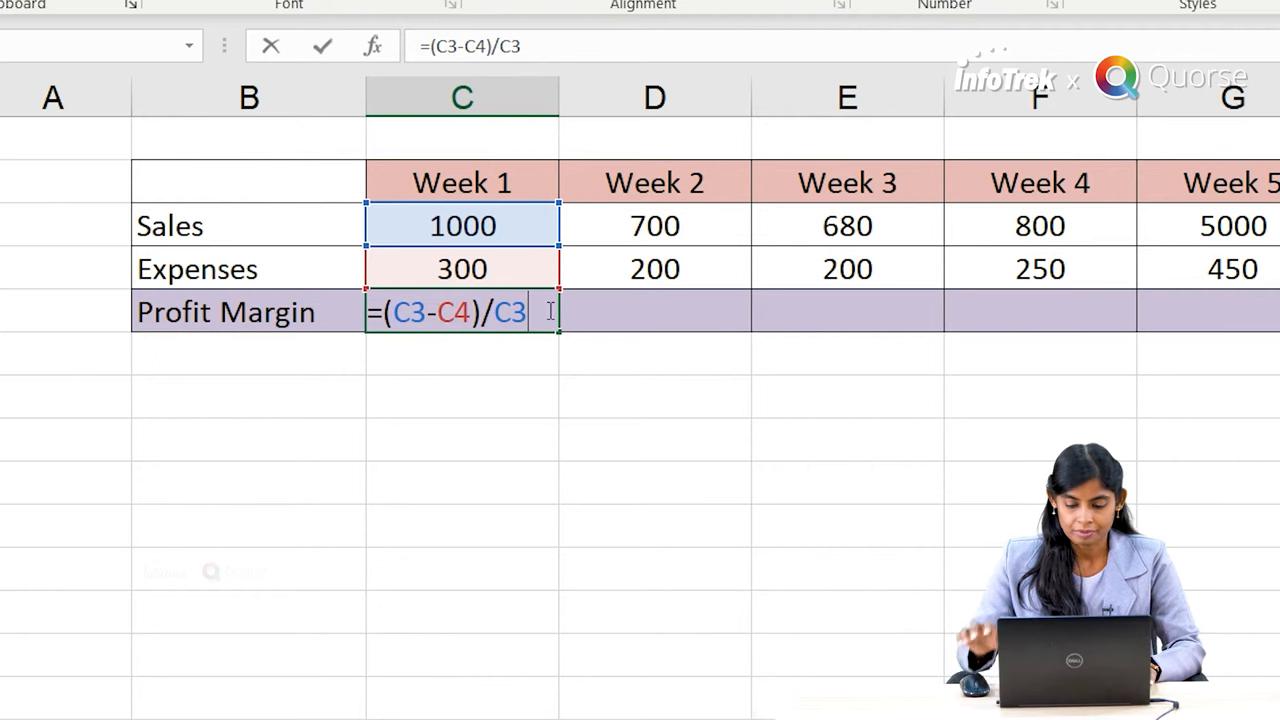
pyautogui.press('enter')
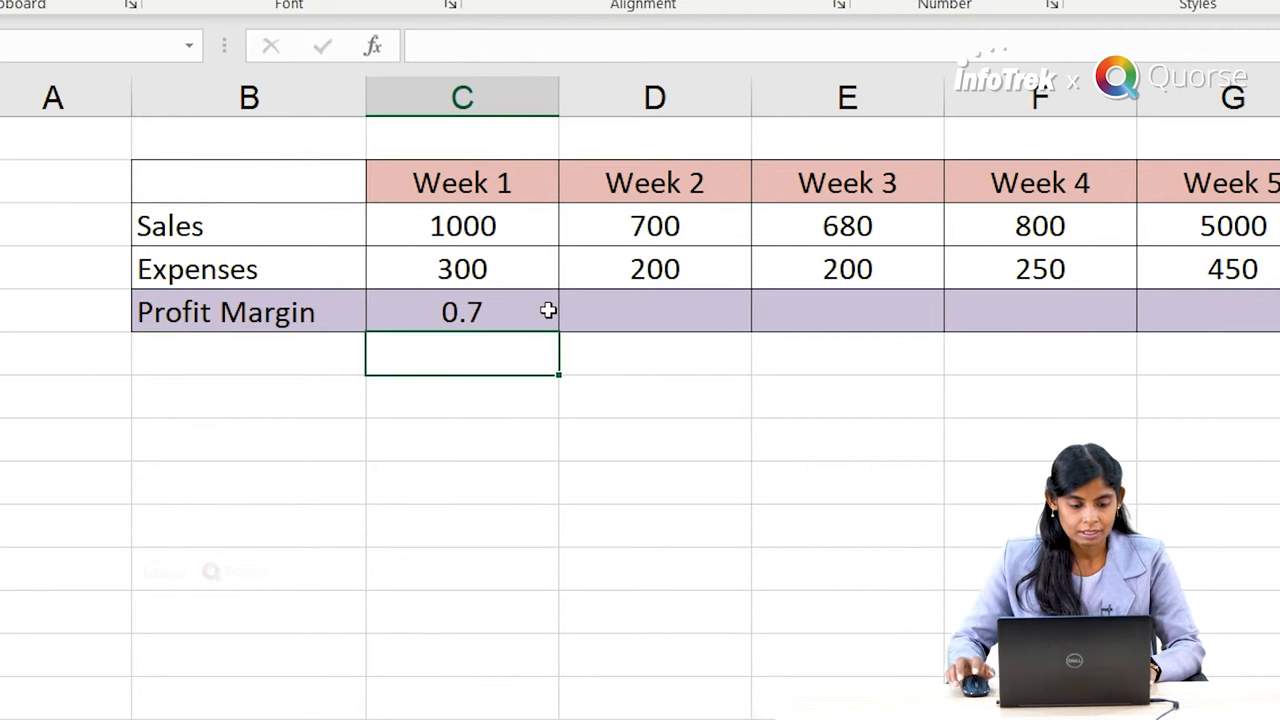
# - Format C5 as a percentage (70%) and fill the formula across C5:H5 for Weeks 2–6
pyautogui.click(462, 312)
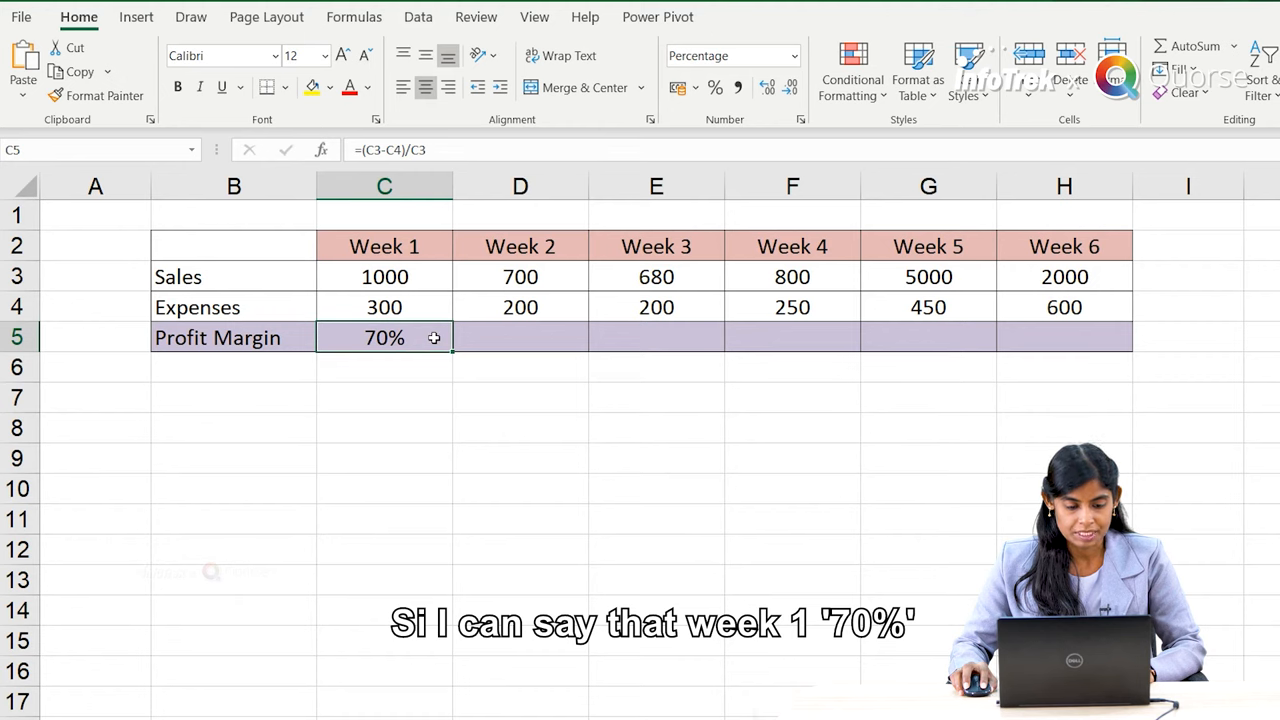
pyautogui.moveTo(454, 352)
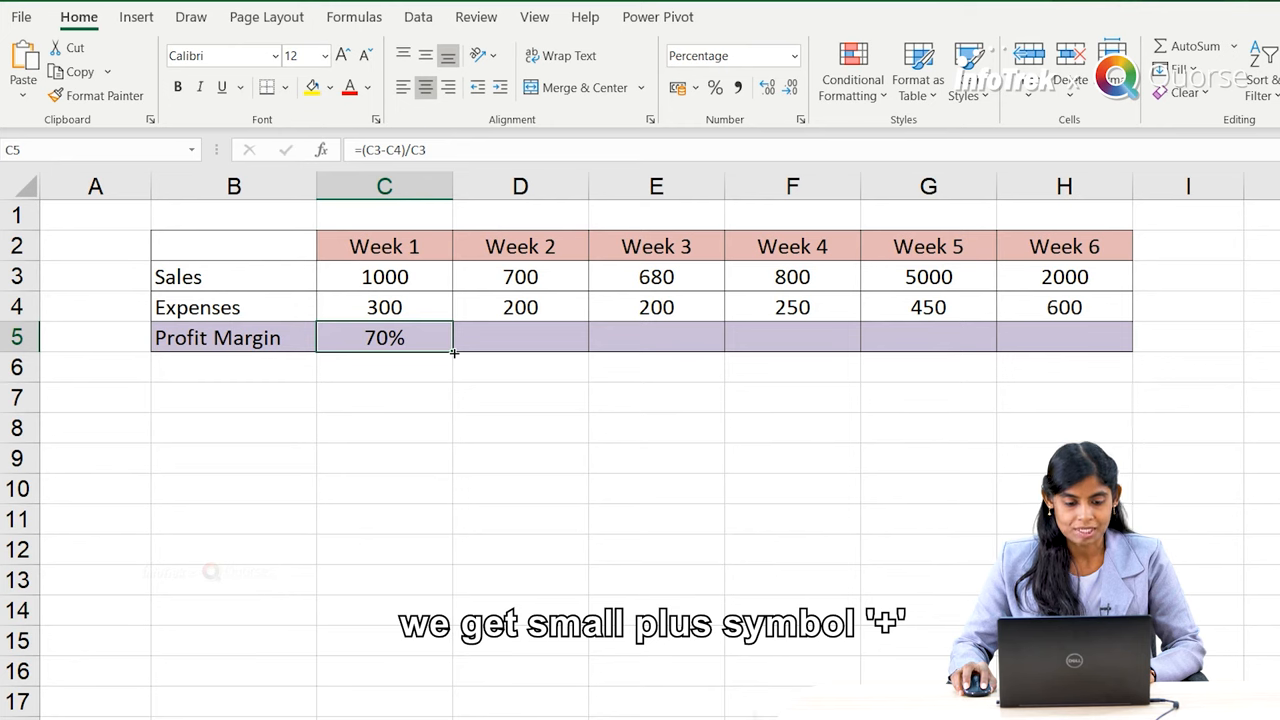
pyautogui.moveTo(384, 336); pyautogui.dragTo(656, 336)
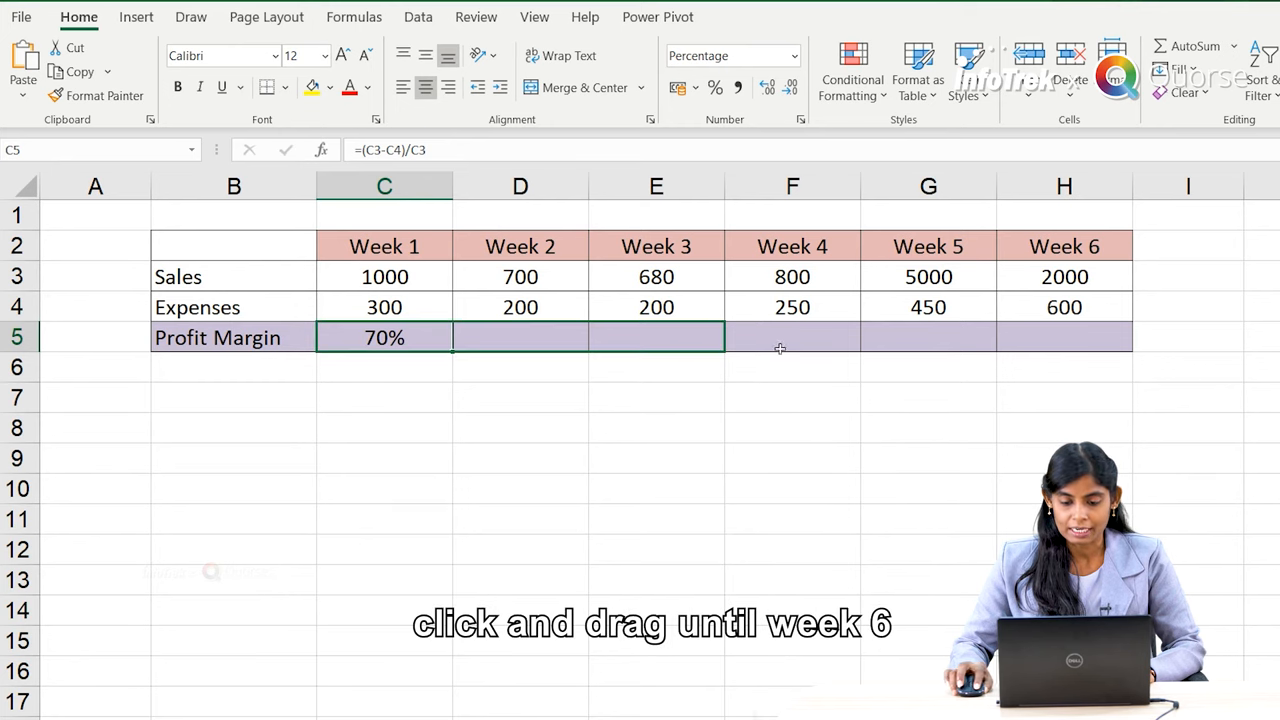